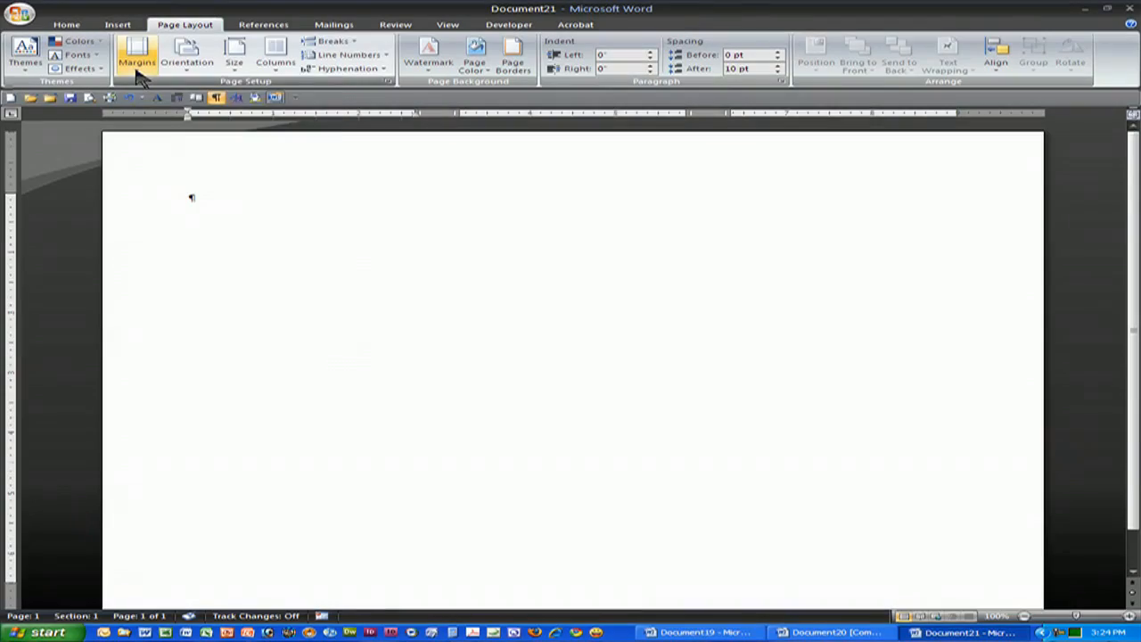
Step: Show the Margins gallery on Page Layout, listing the Narrow half-inch preset
{"action": "left_click", "coordinate": [136, 53]}
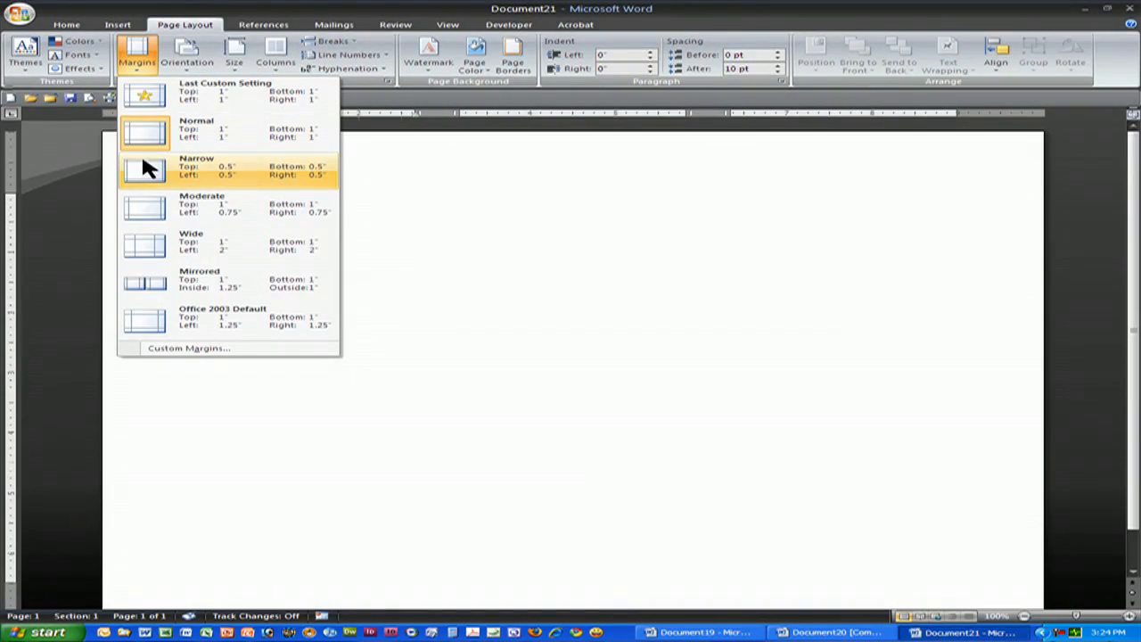